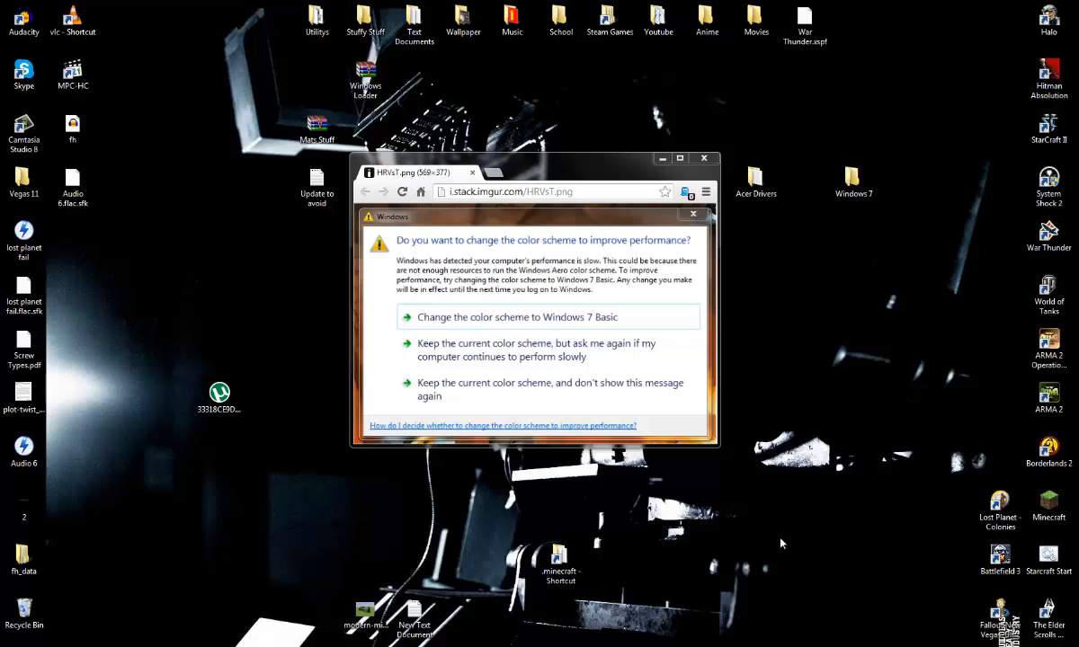
mouse_move(511, 524)
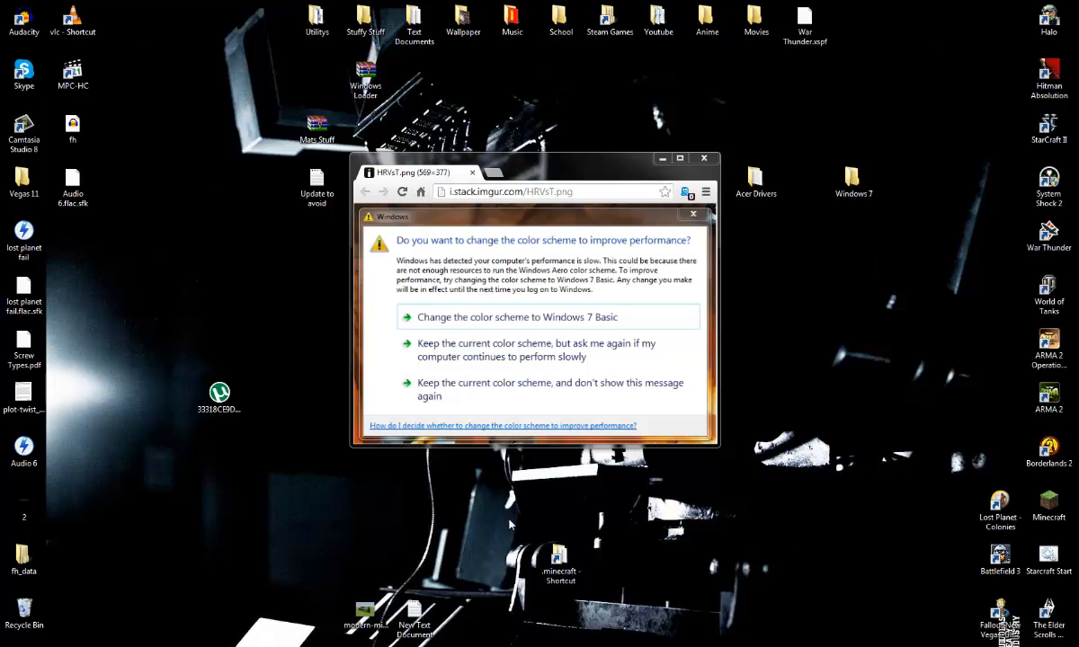
mouse_move(468, 286)
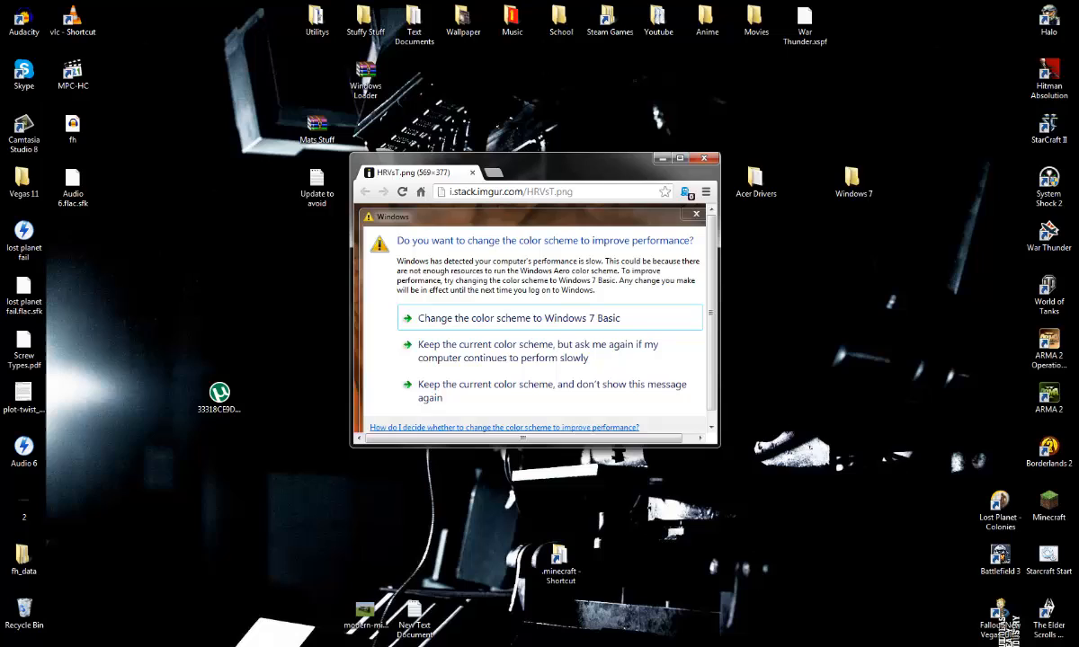
Step: Search 'Action' from Start, launch Action Center and reach its 'Turn messages on or off' page
left_click(9, 640)
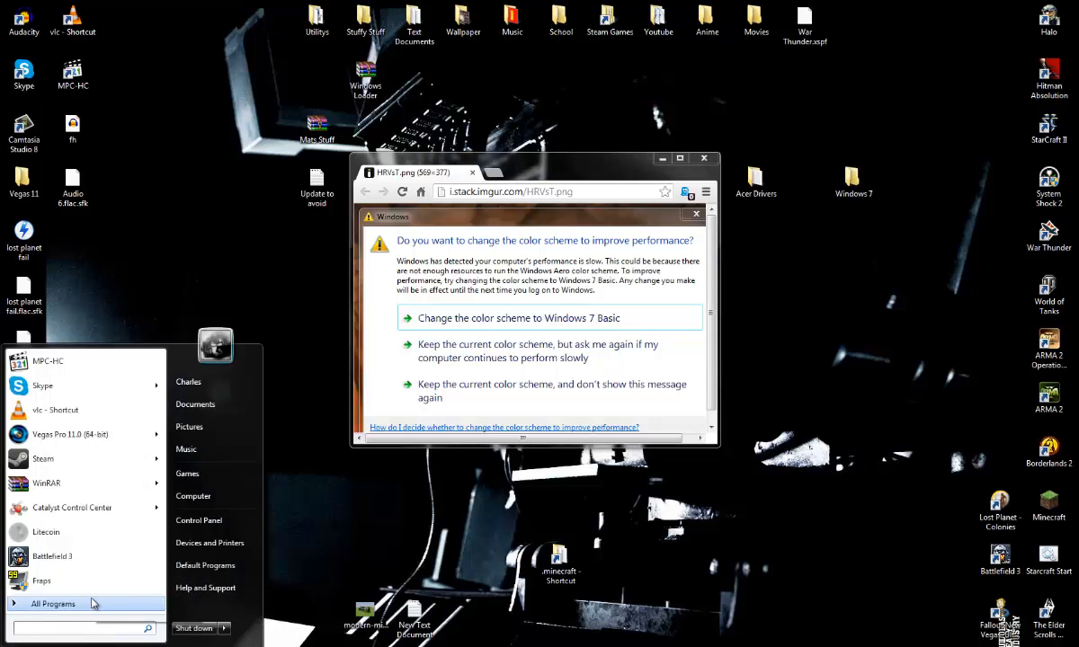
type("Action")
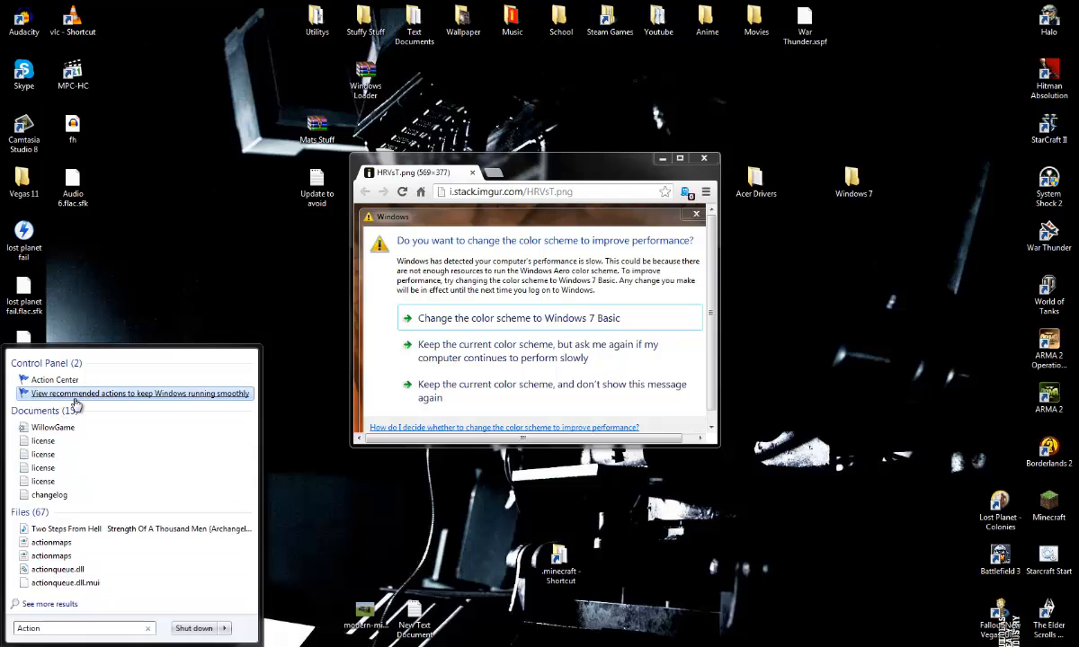
mouse_move(54, 379)
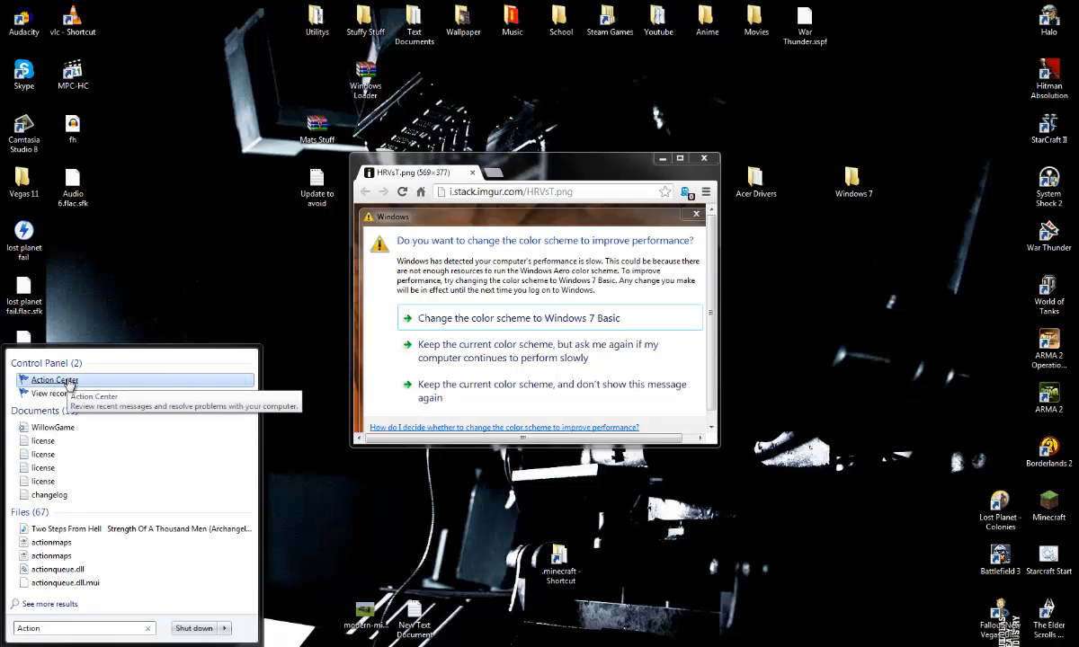
left_click(54, 379)
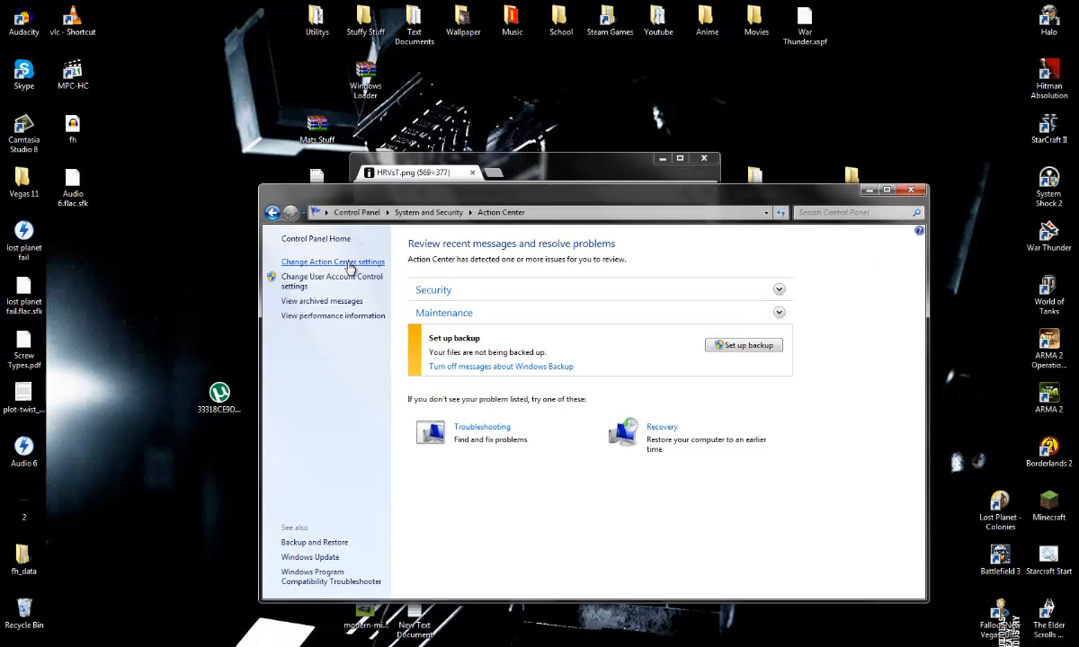
left_click(333, 262)
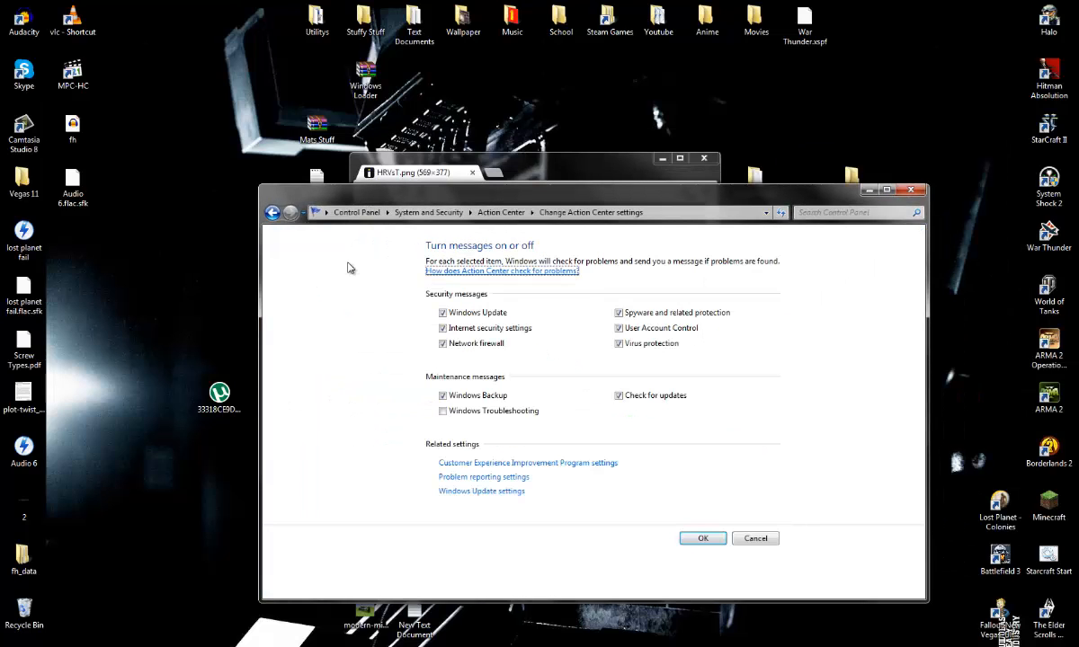
Step: Untick Windows Troubleshooting under Maintenance messages
left_click(442, 410)
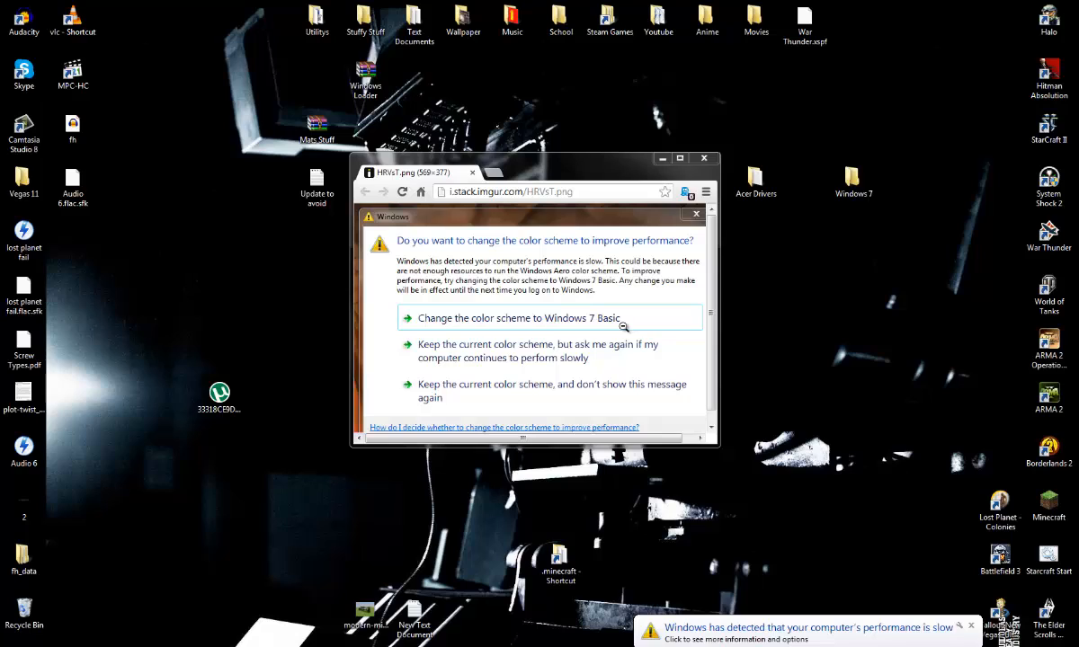
mouse_move(840, 641)
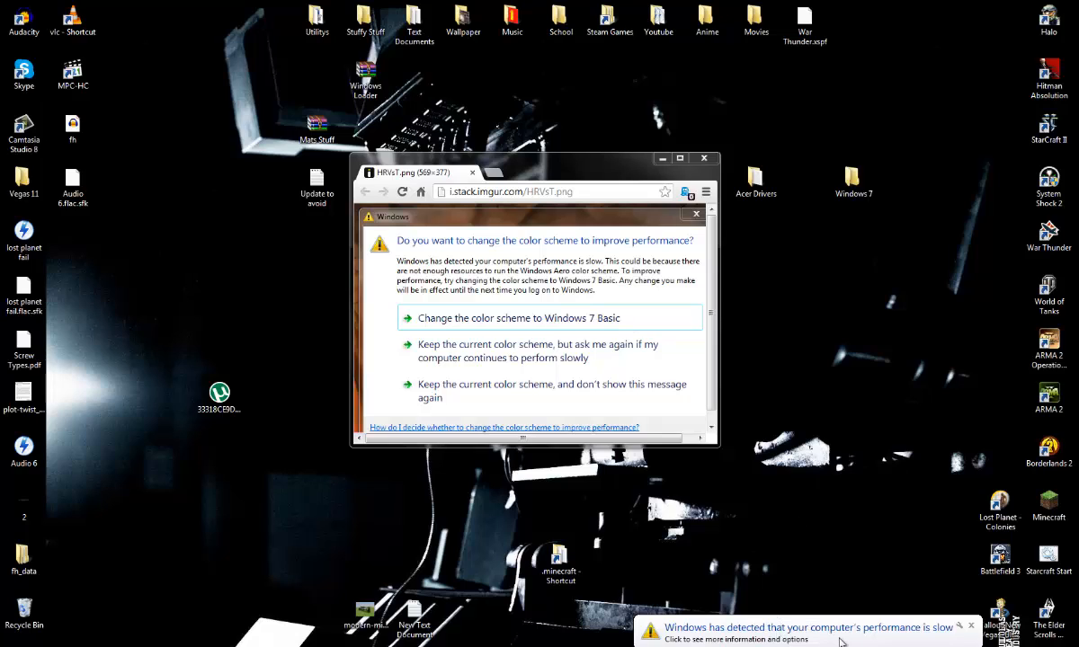
mouse_move(616, 388)
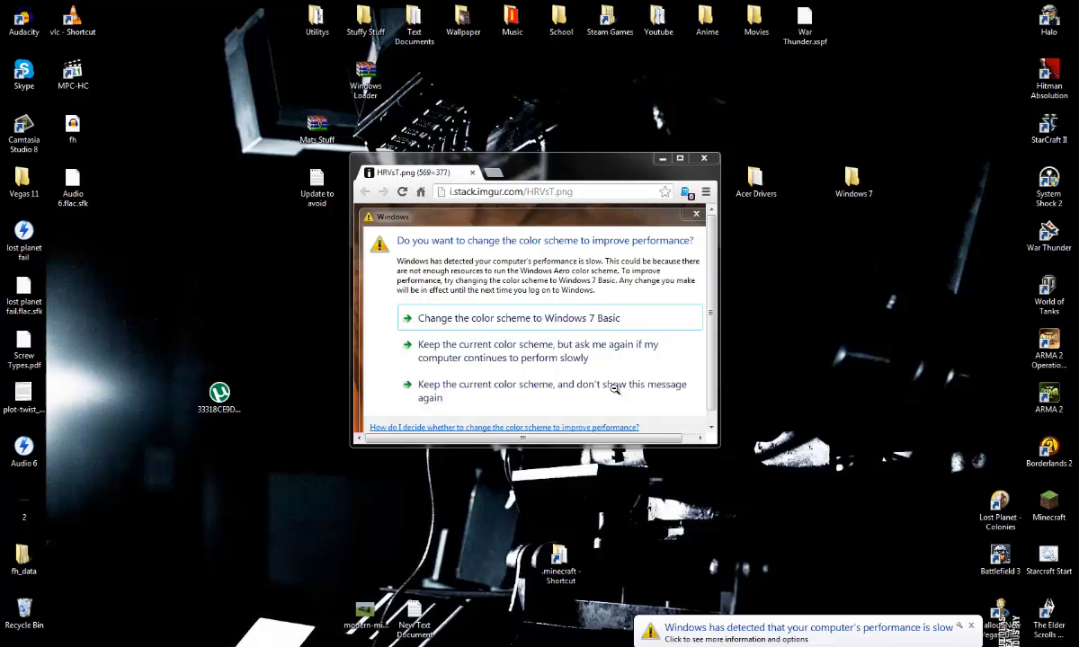